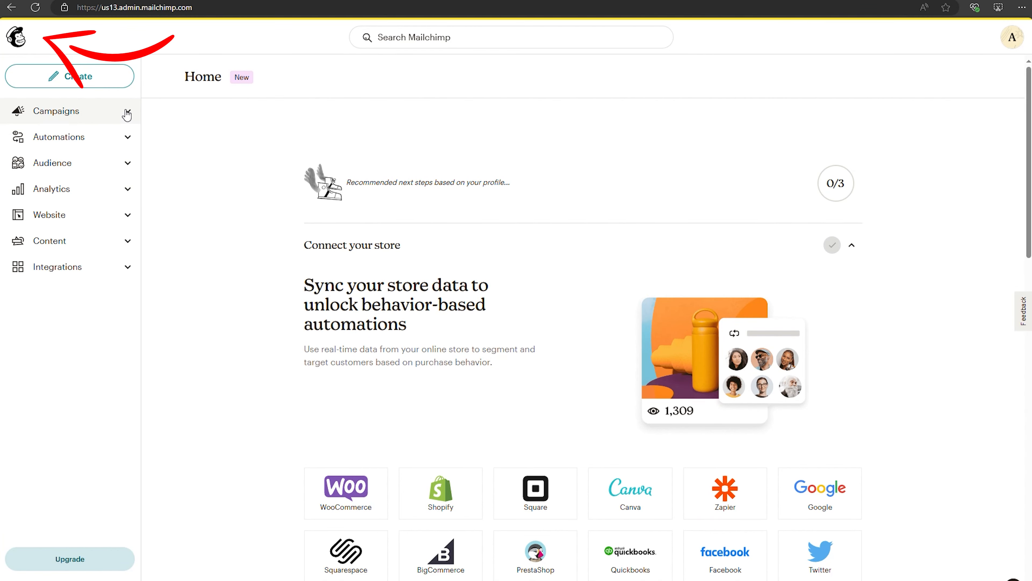
- View the empty All campaigns list, then the Customer Journeys overview down to Popular pre-built journeys
click(56, 111)
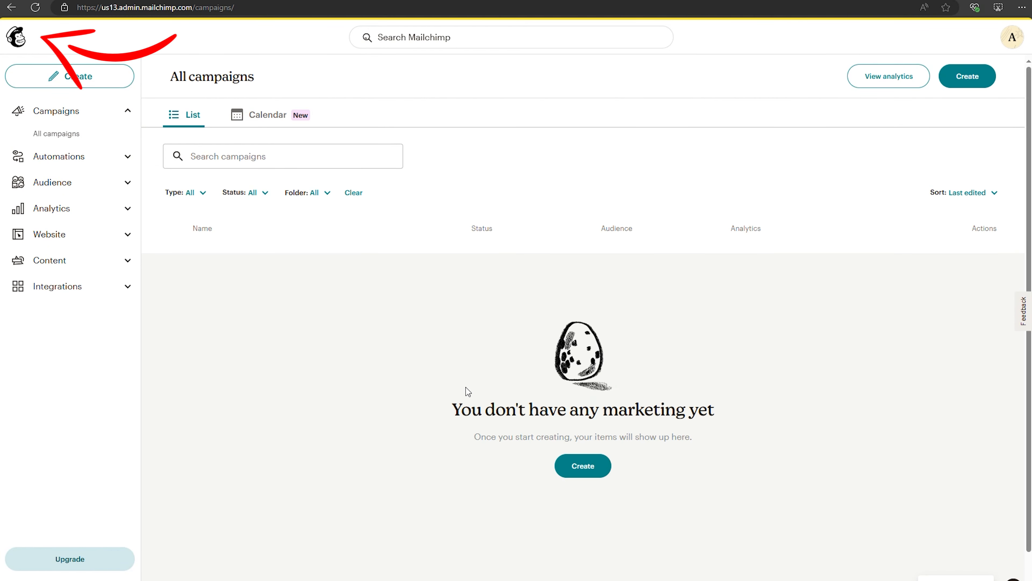
click(59, 156)
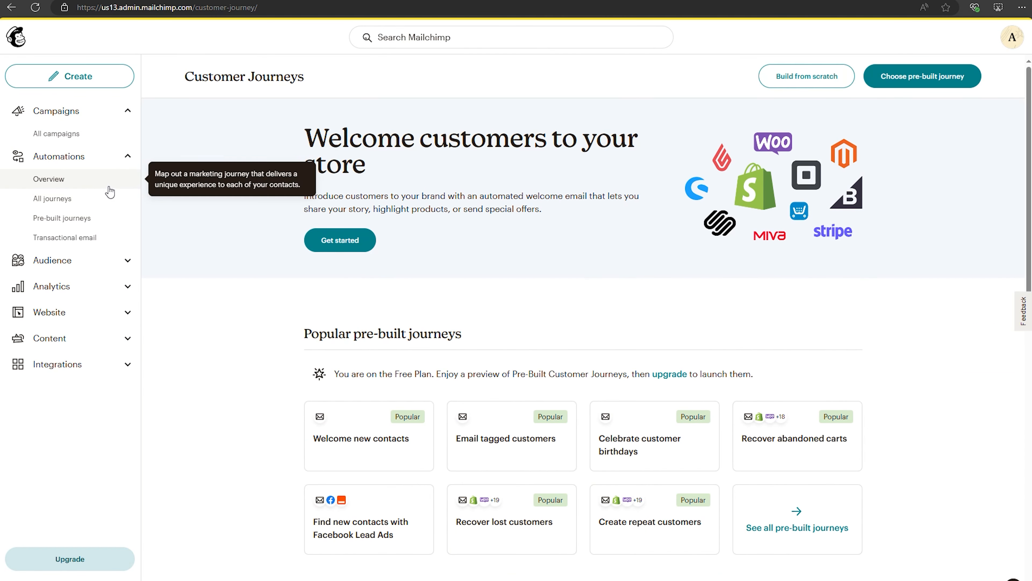
scroll(down, 3)
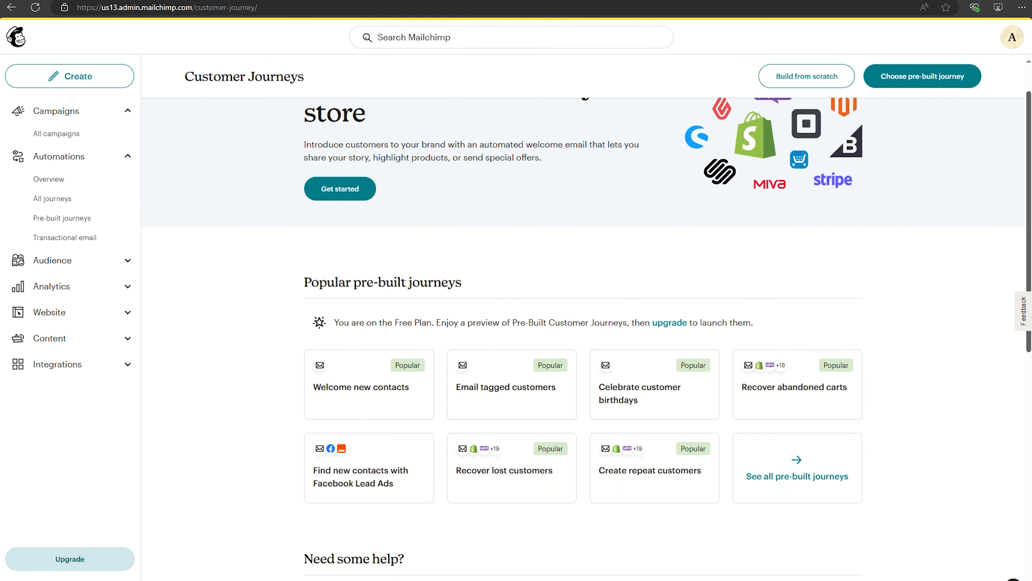
scroll(down, 3)
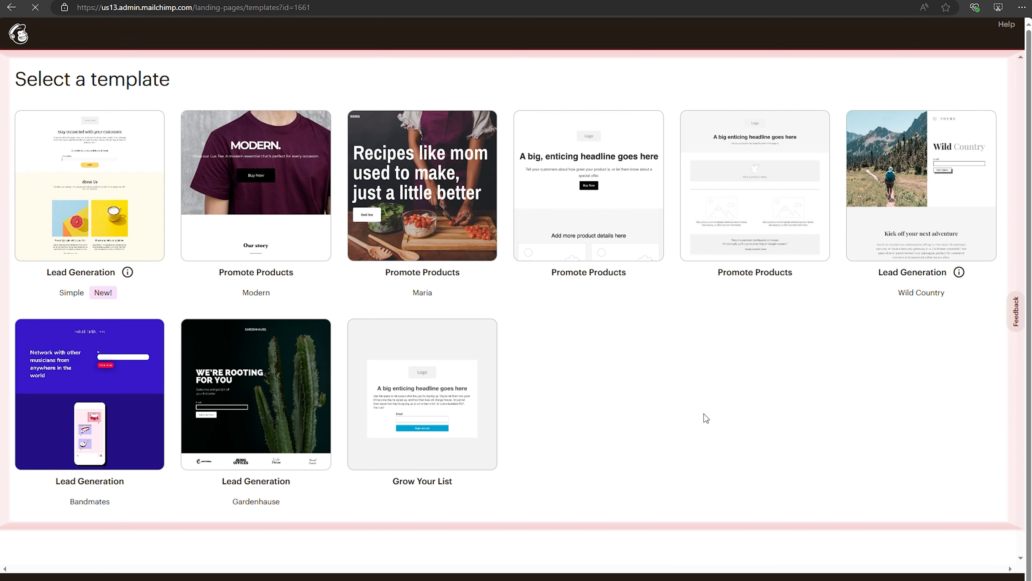
- Start a landing page from the Gardenhause Lead Generation template and scroll through its sections
click(255, 393)
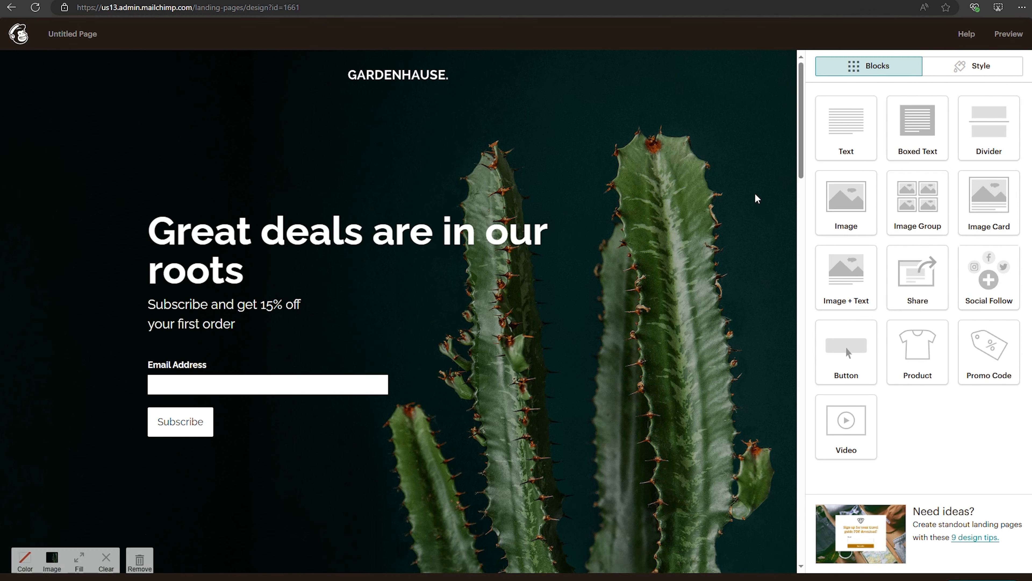
scroll(down, 3)
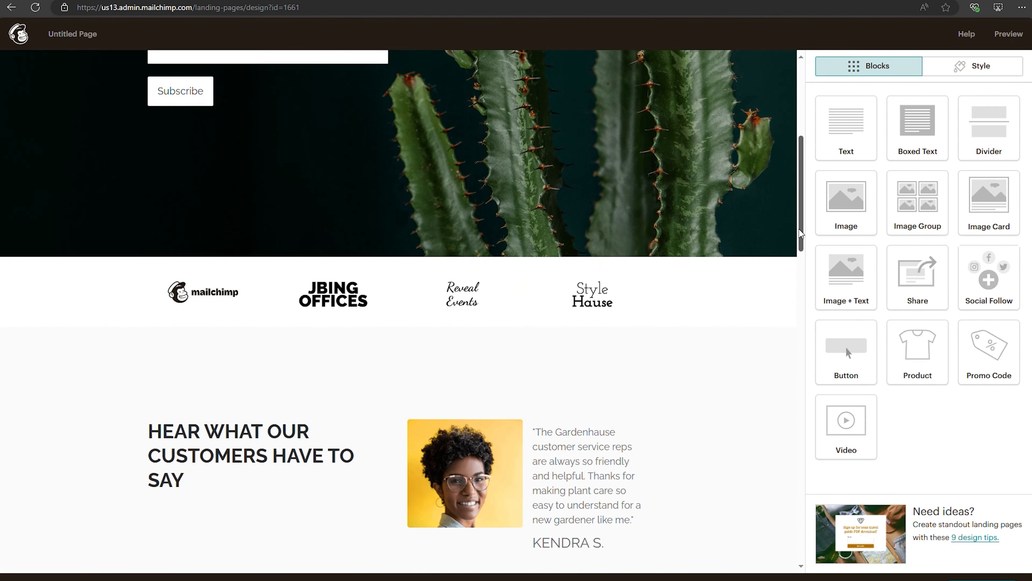
scroll(down, 3)
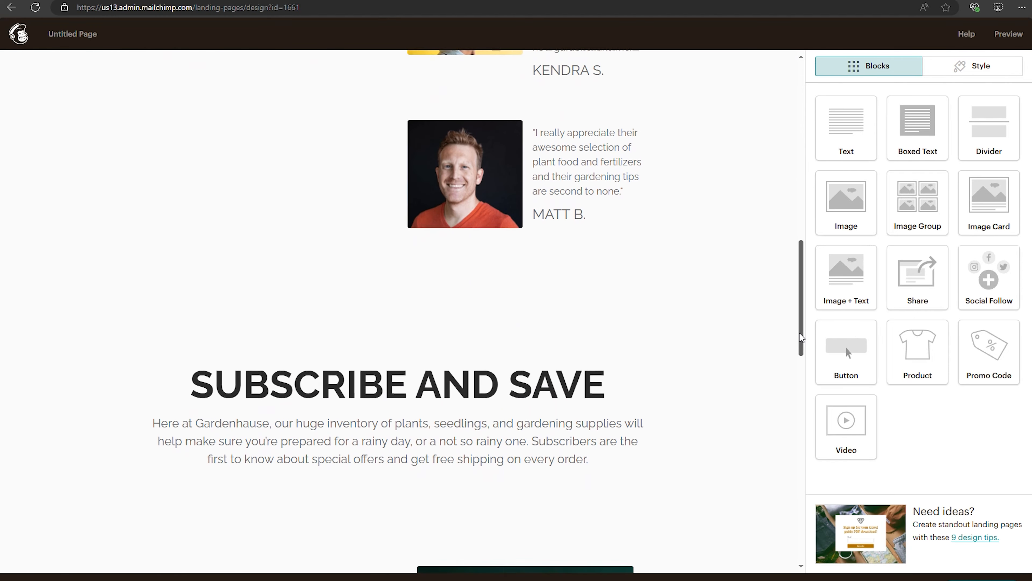
scroll(down, 3)
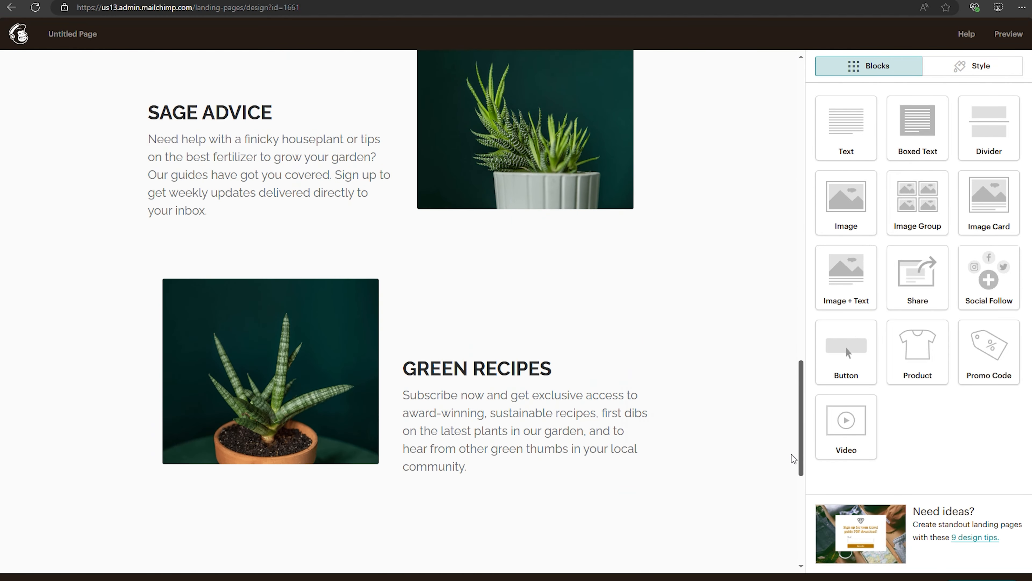
- Return to the Customer Journeys overview and scroll past pre-built journeys to Need some help?
click(49, 179)
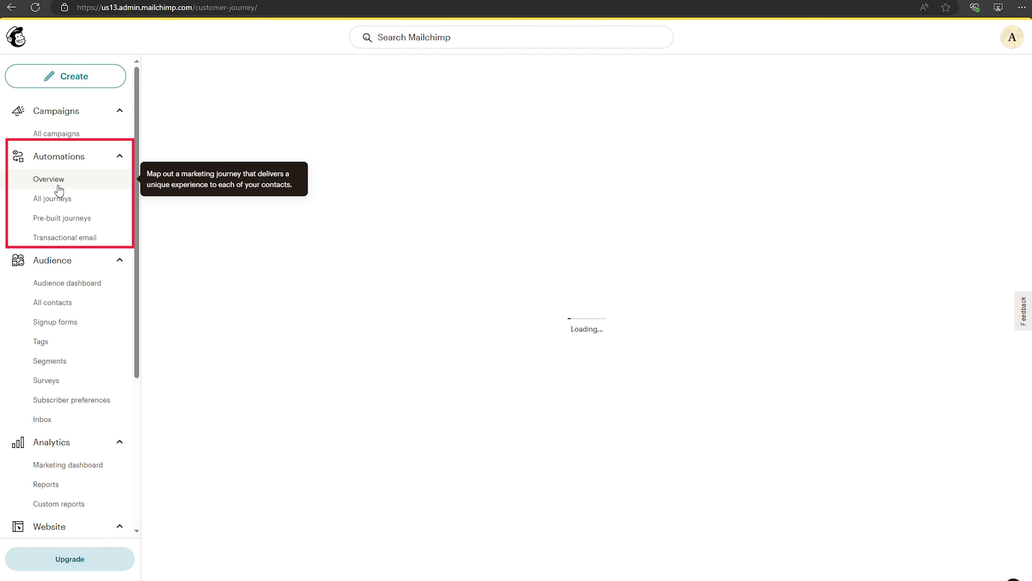
click(49, 179)
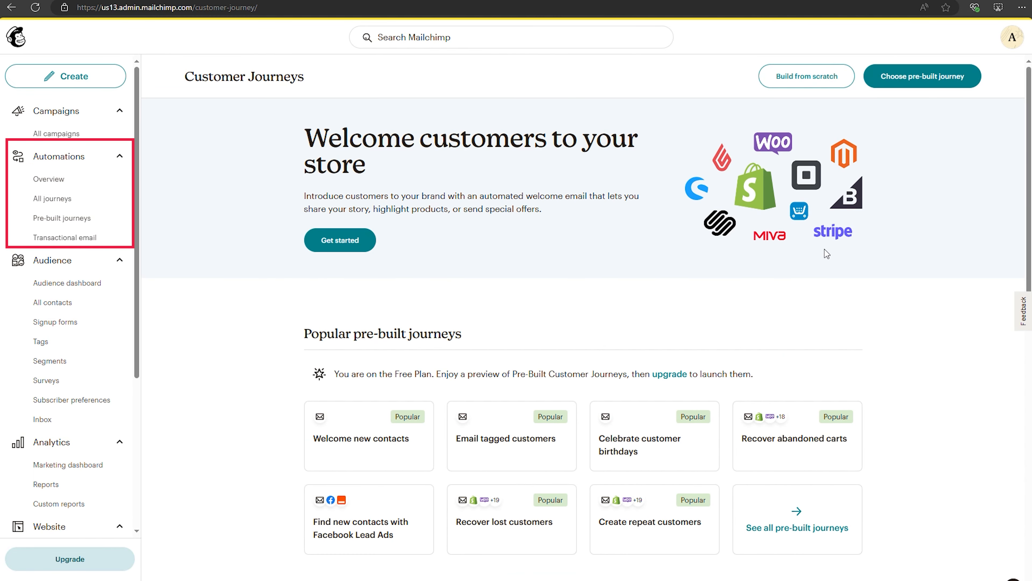
scroll(down, 3)
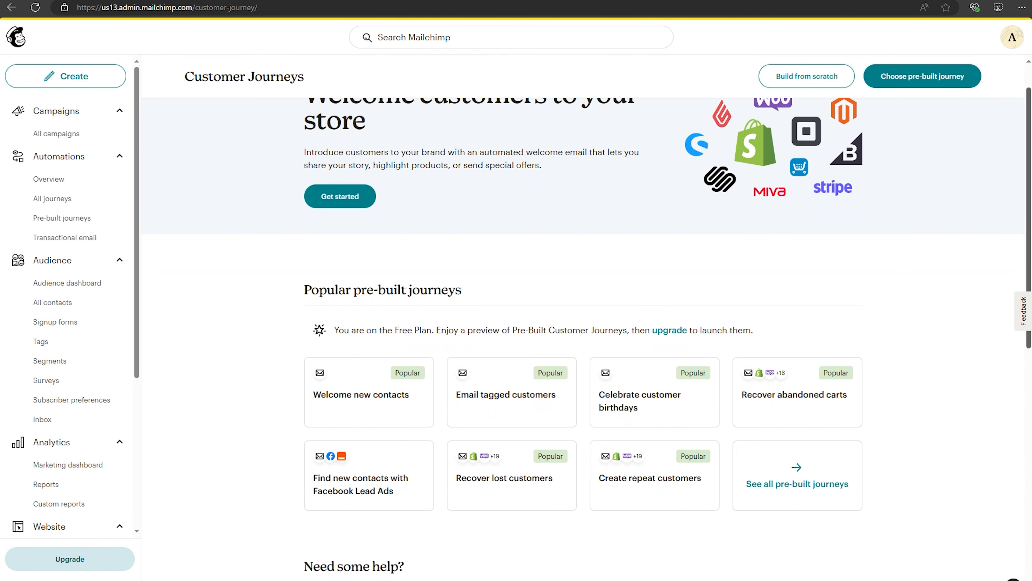
scroll(down, 3)
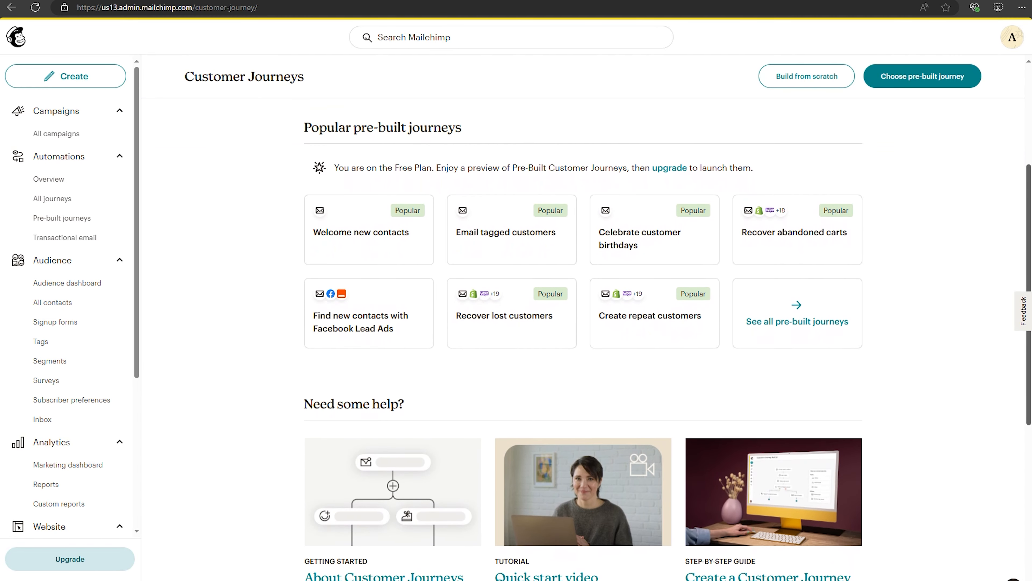
scroll(down, 3)
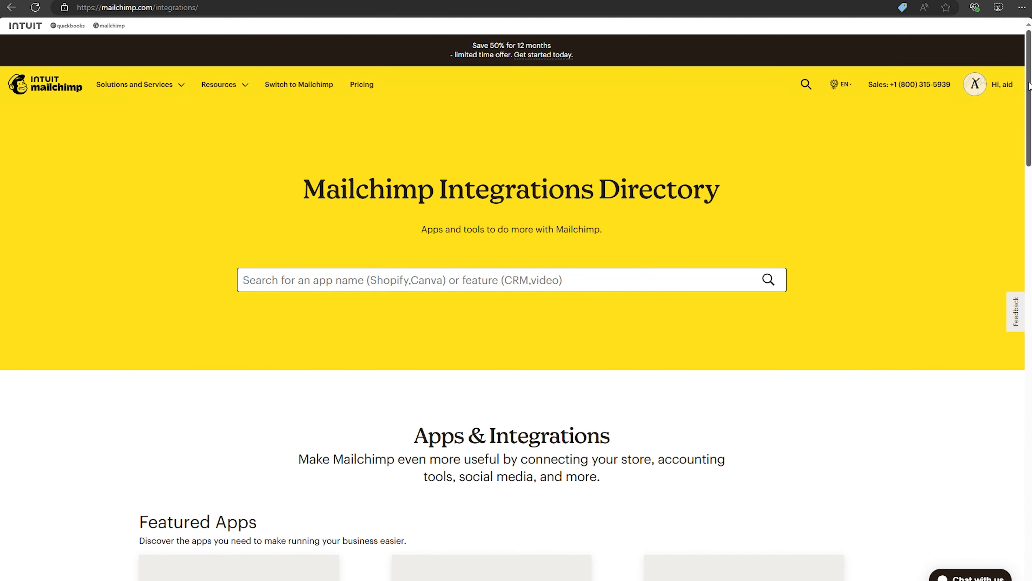
- Scroll the Integrations Directory through Featured Apps, store-connection and engagement app categories
scroll(down, 3)
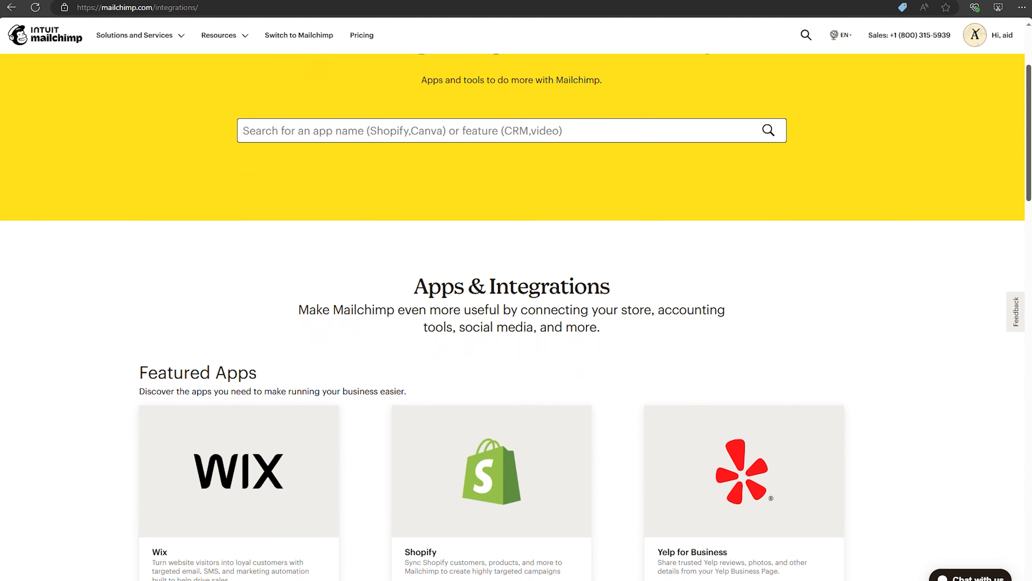
scroll(down, 3)
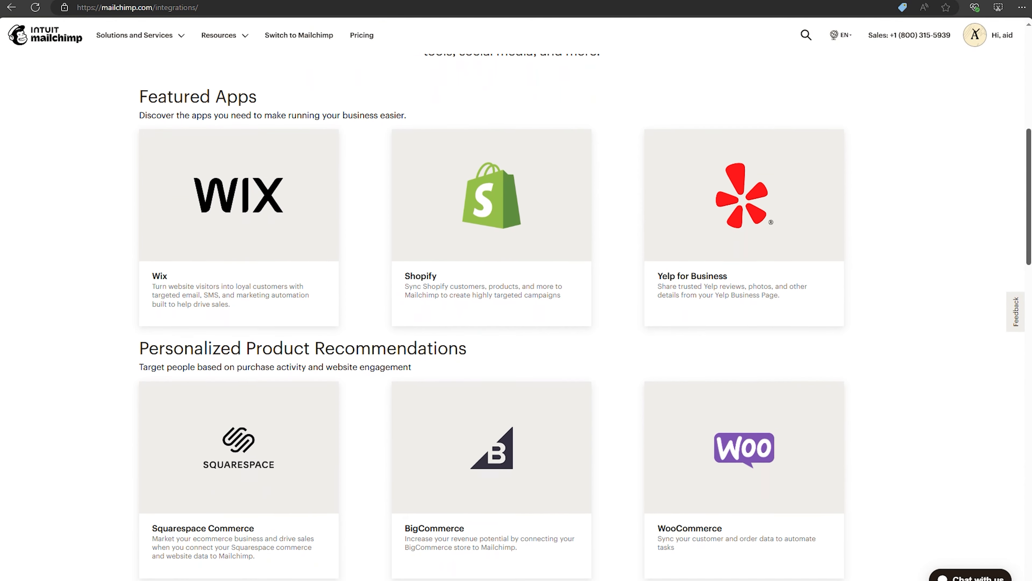
scroll(down, 3)
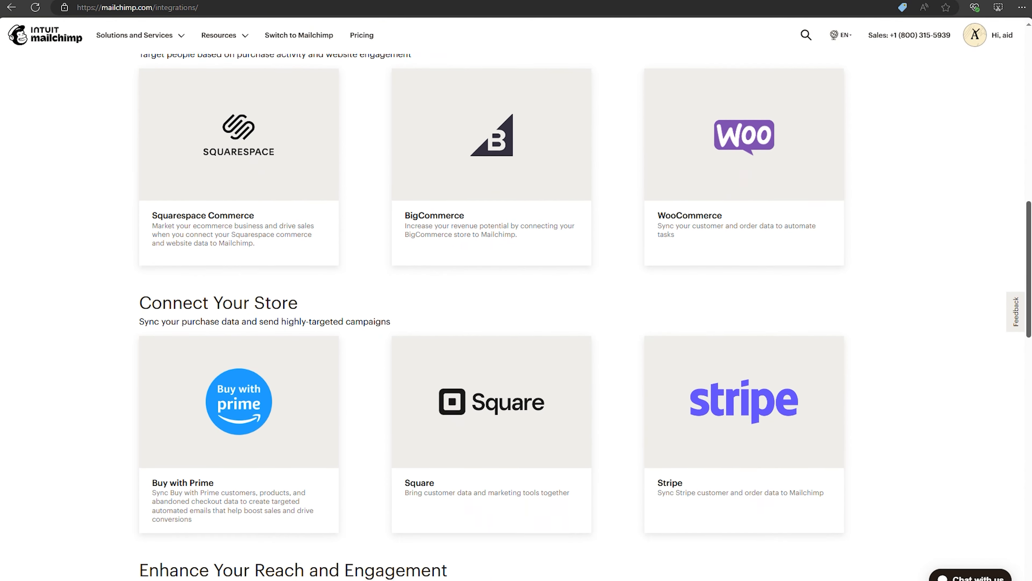
scroll(down, 3)
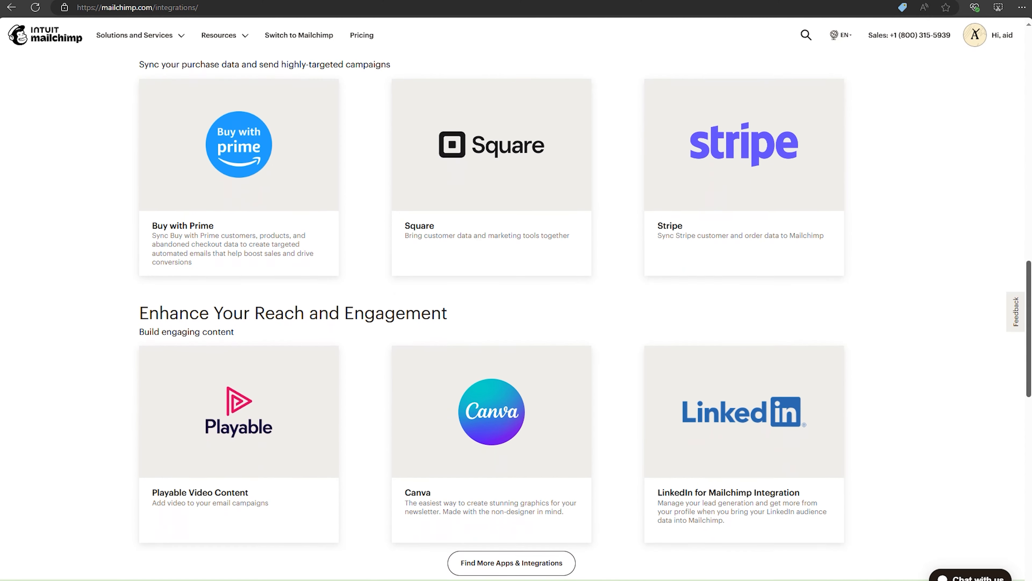
scroll(down, 3)
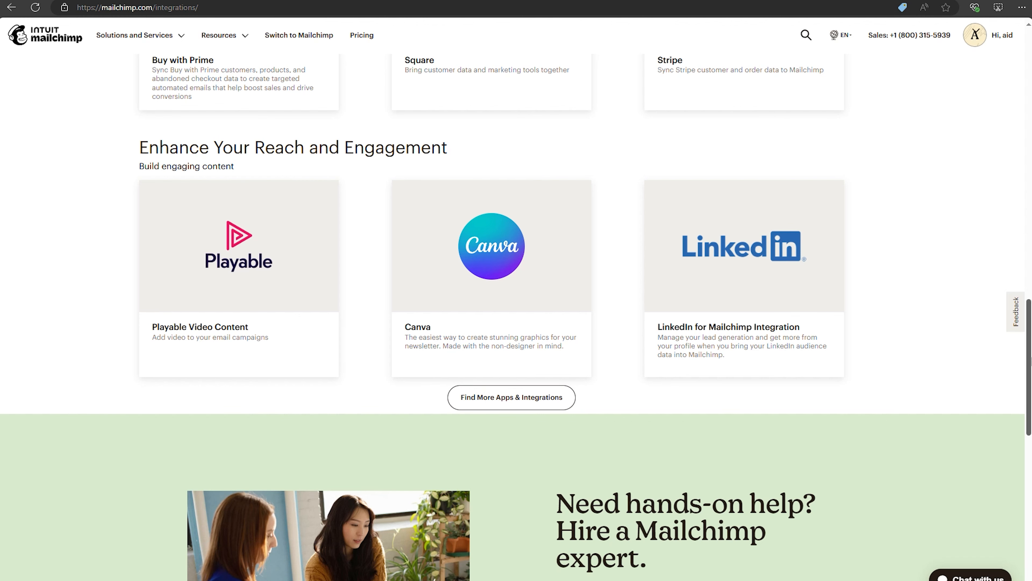
scroll(down, 3)
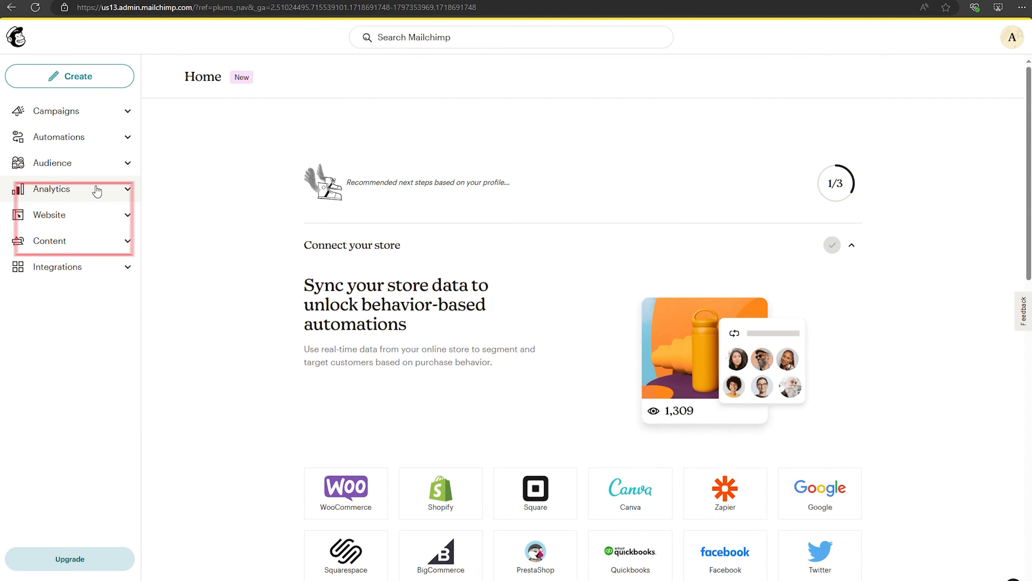
- Review the Marketing dashboard sample charts: performance, conversions and delivery metrics
click(52, 189)
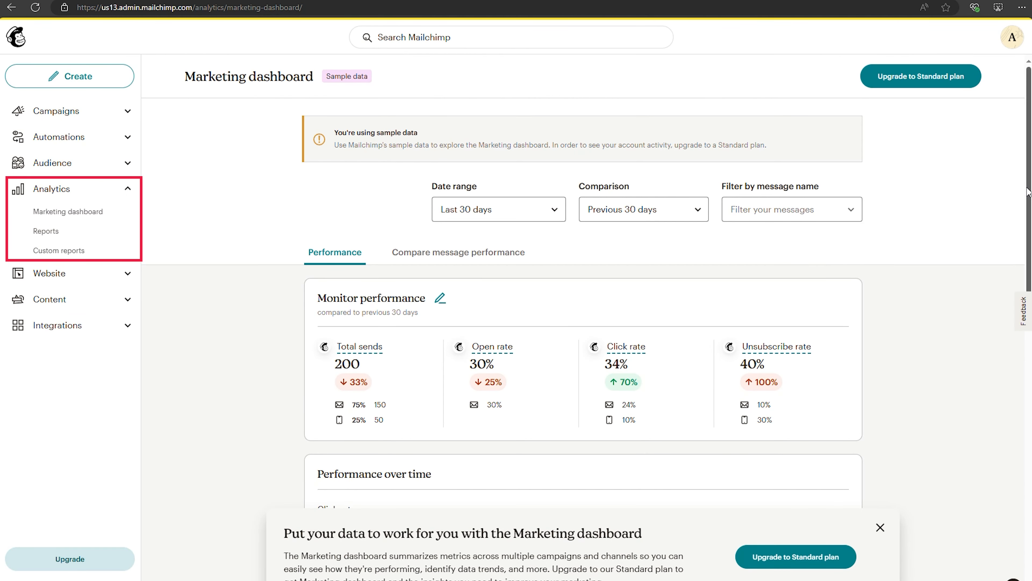
scroll(down, 3)
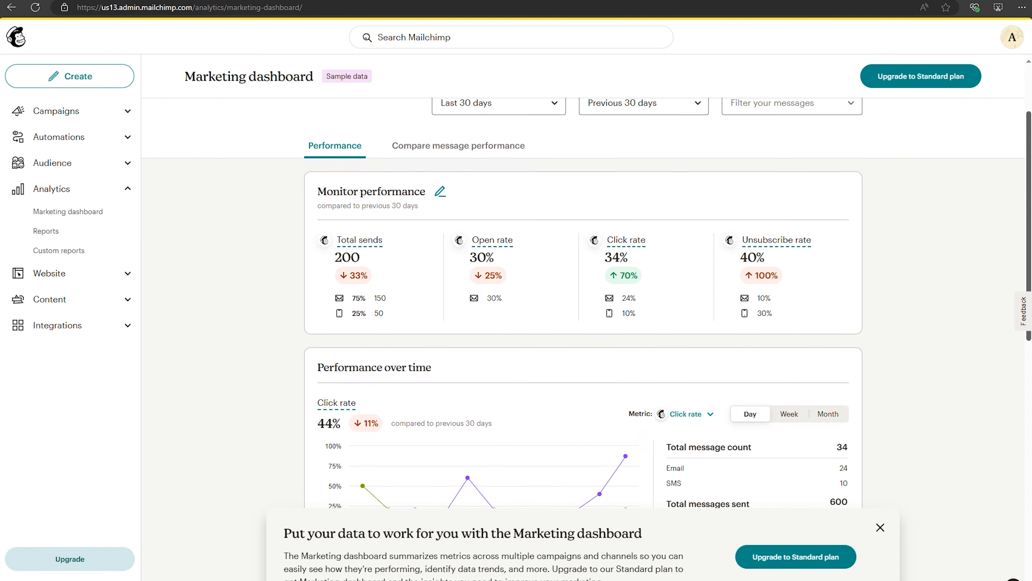
scroll(down, 3)
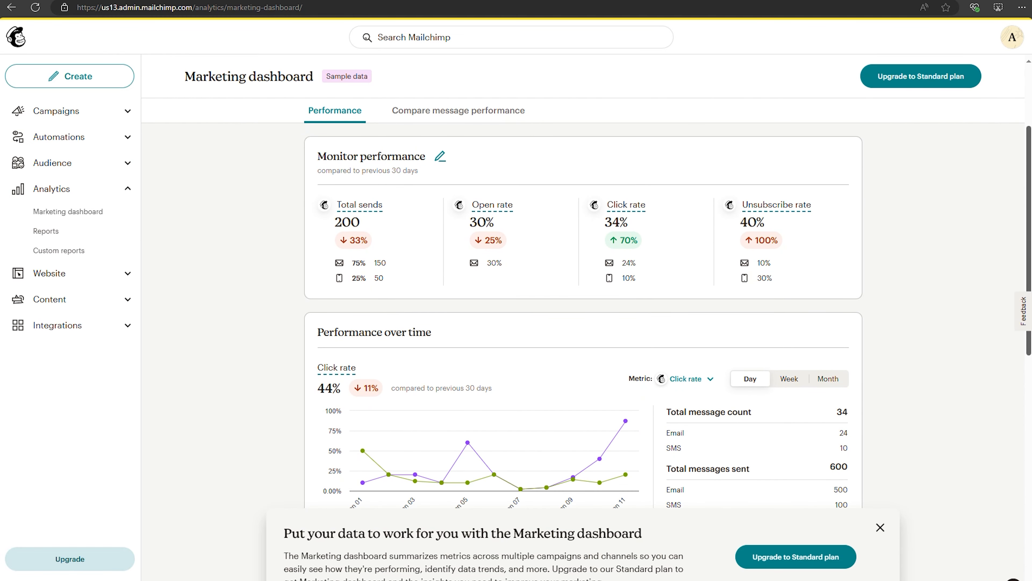
scroll(down, 3)
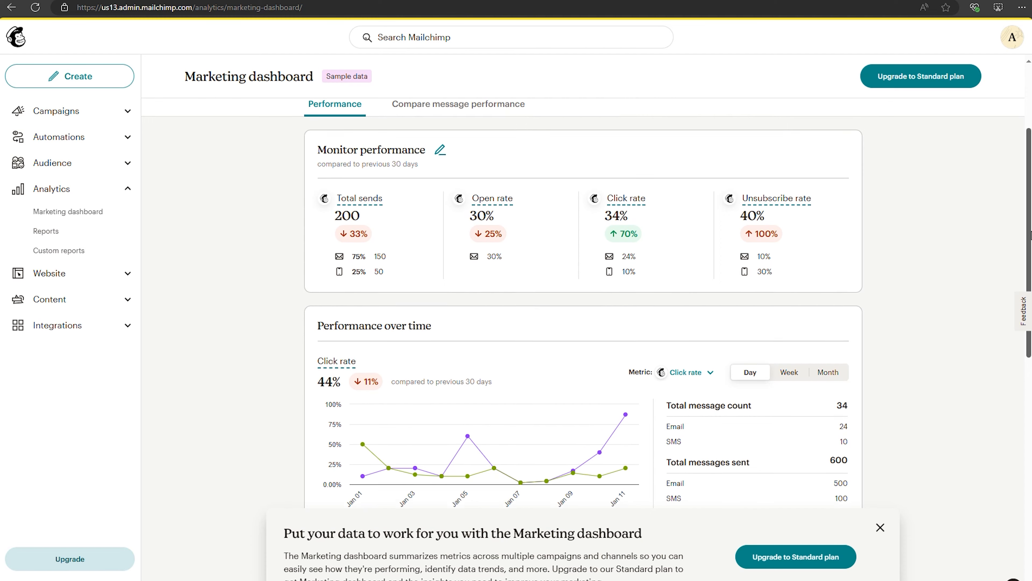
scroll(down, 3)
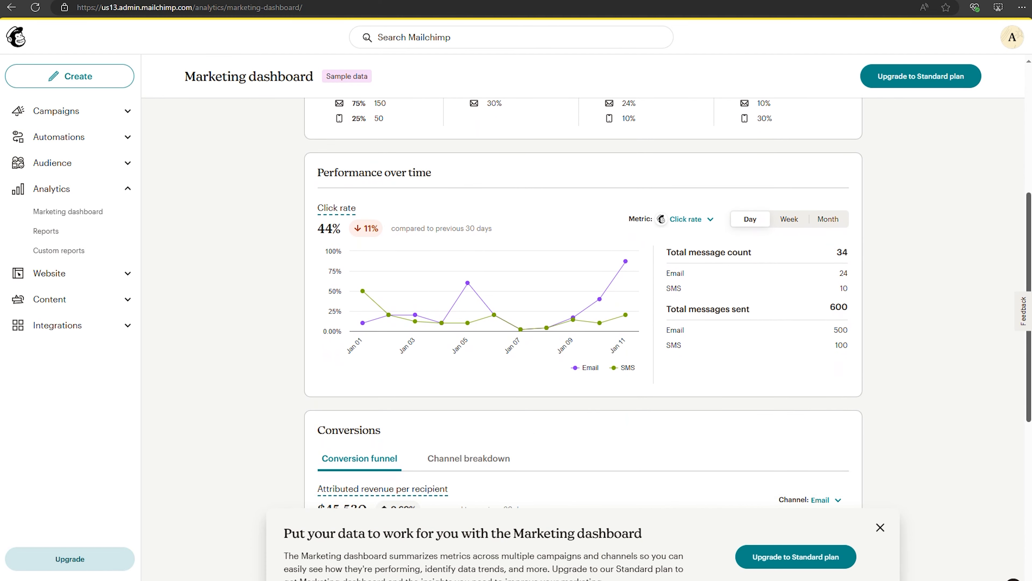
scroll(down, 3)
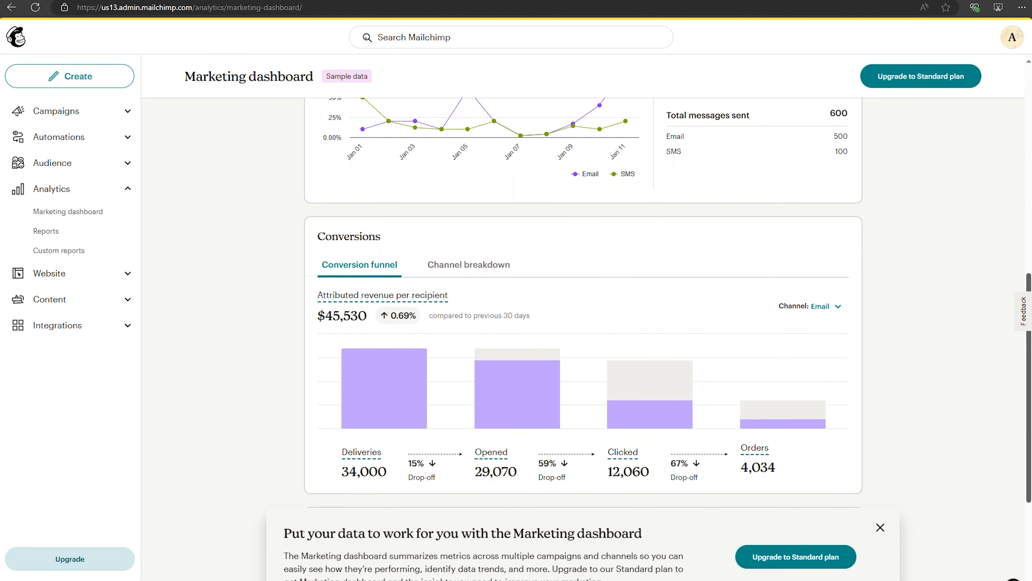
scroll(down, 3)
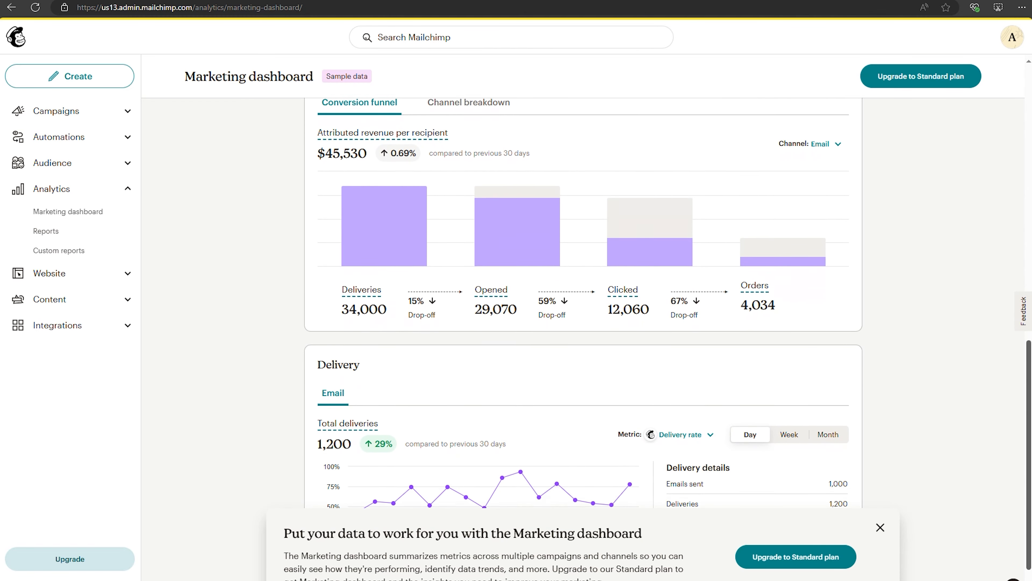
- Bring up the Pricing page comparison of what's included in each plan
click(920, 75)
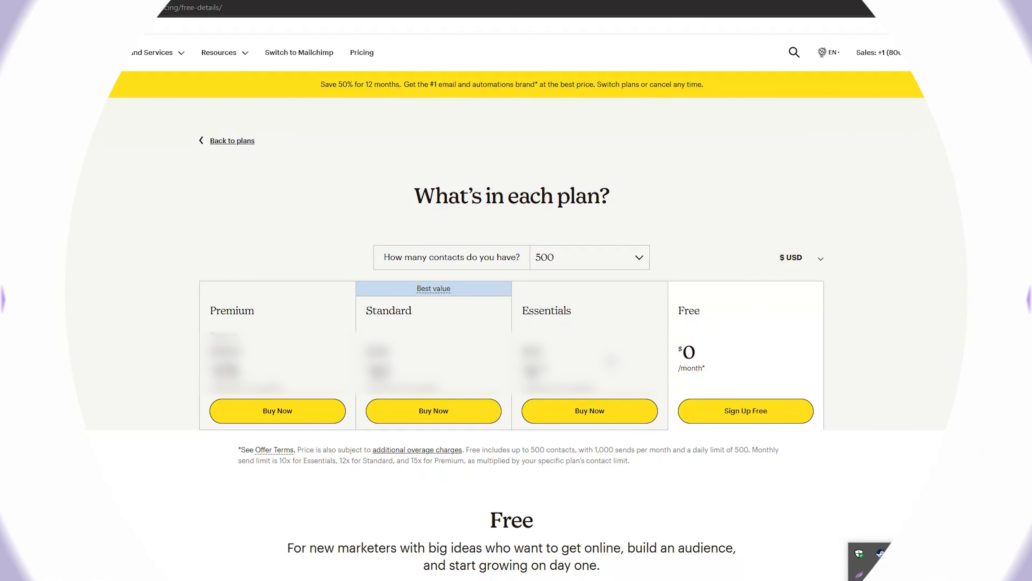